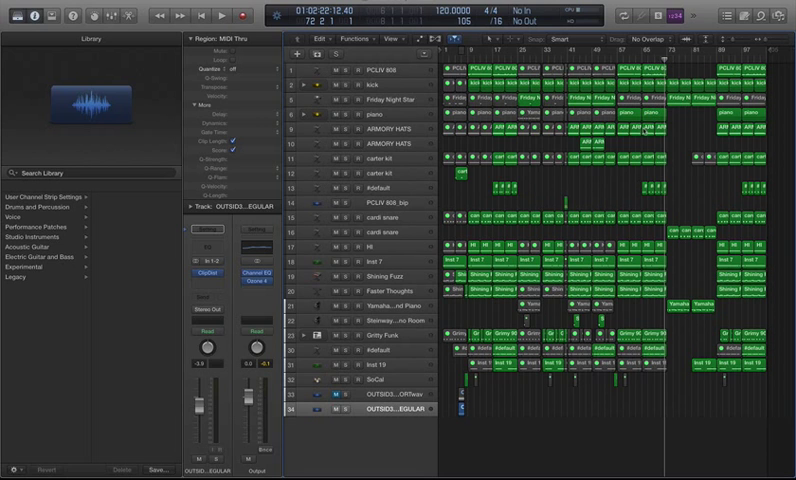
pyautogui.moveTo(576, 192)
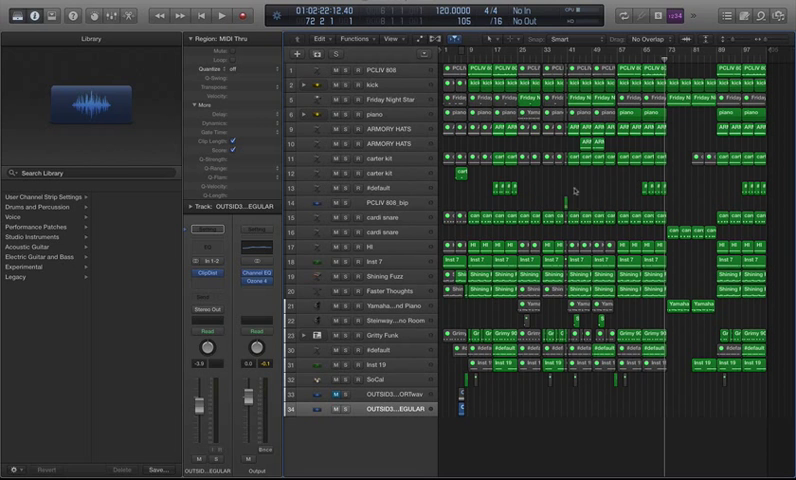
pyautogui.moveTo(300, 236)
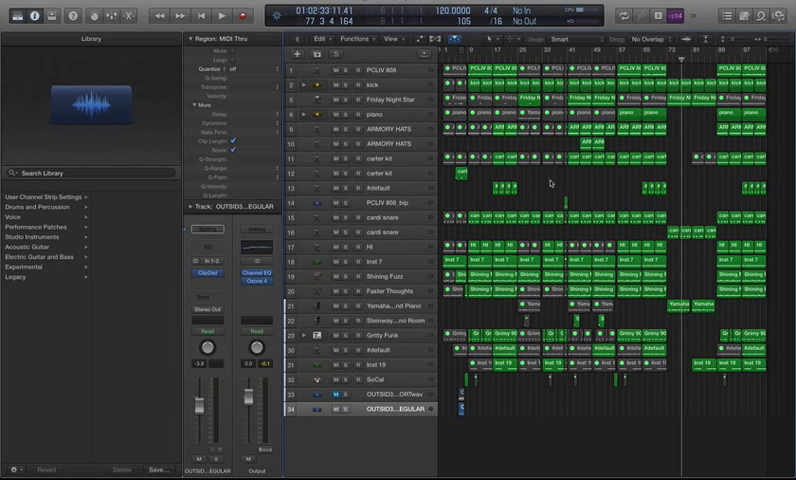
pyautogui.moveTo(550, 184)
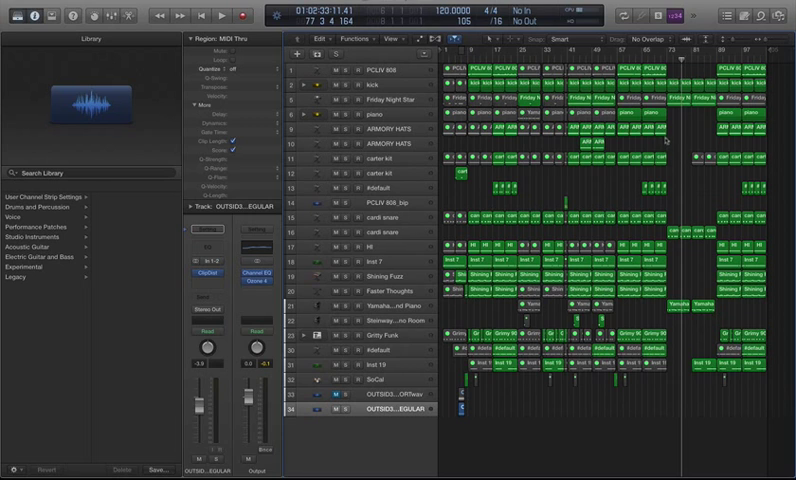
pyautogui.moveTo(696, 148)
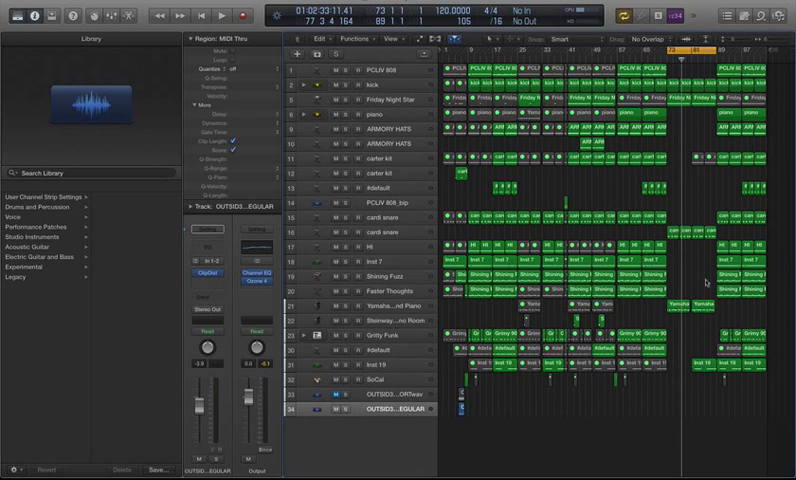
pyautogui.moveTo(378, 234)
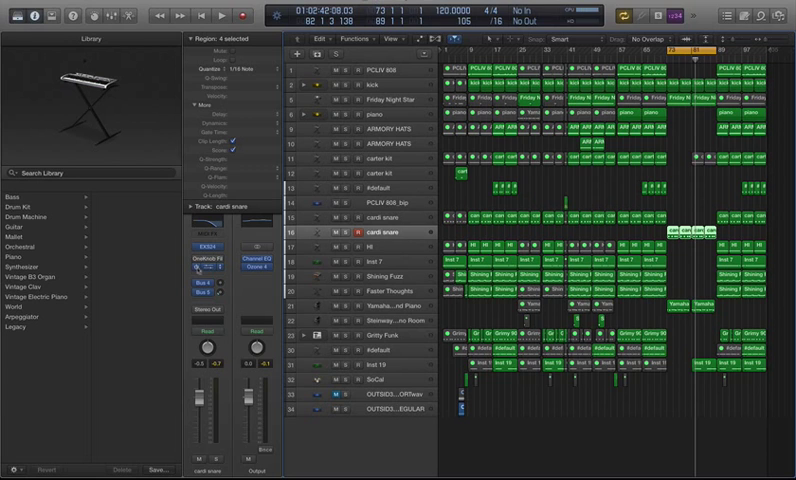
pyautogui.click(228, 264)
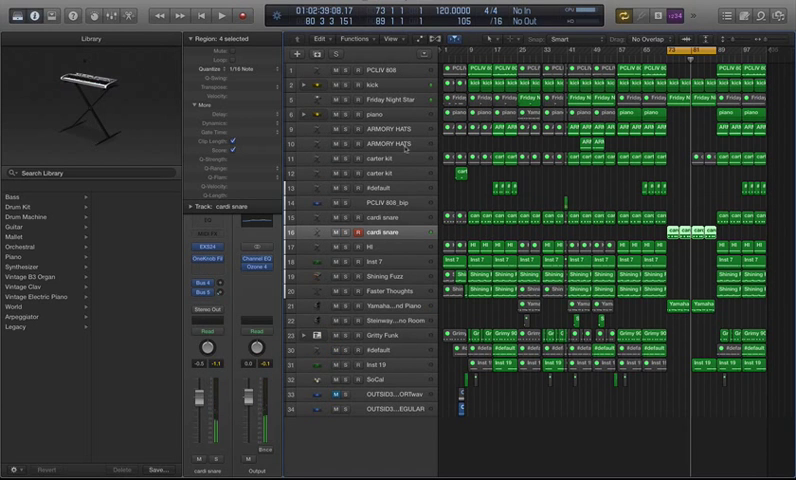
pyautogui.moveTo(424, 160)
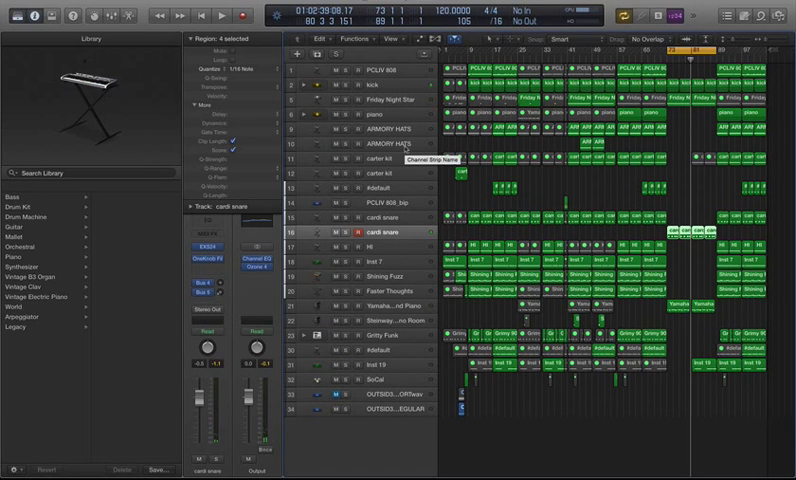